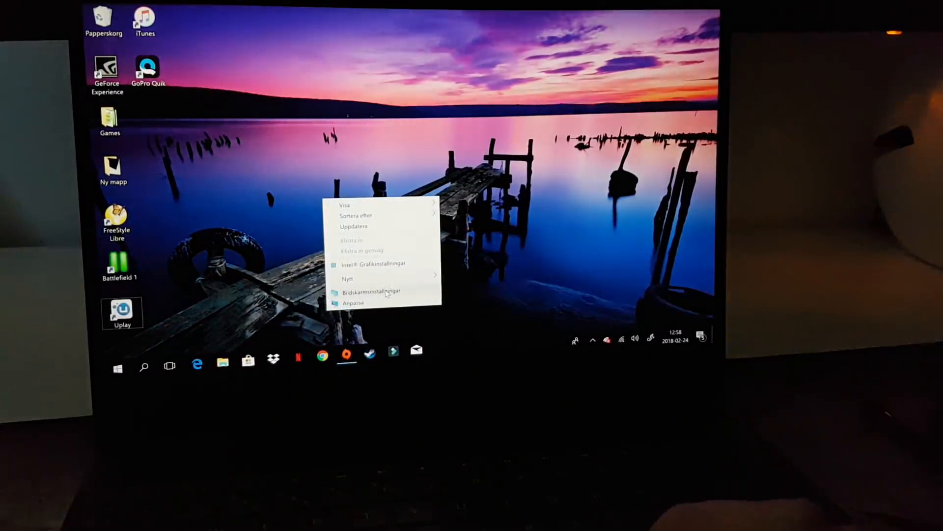
- Open Bildskärmsinställningar (Display settings) from the desktop right-click menu
{"action": "left_click", "coordinate": [371, 291]}
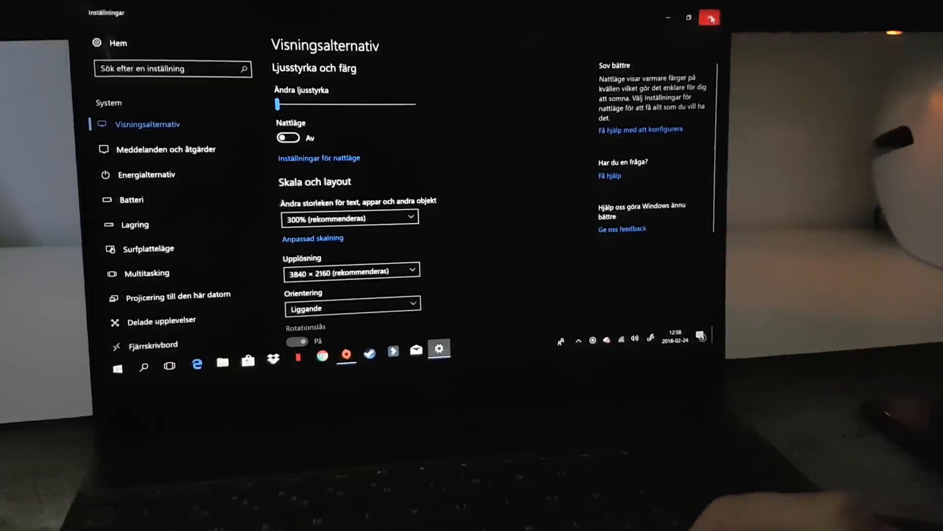
- Close Settings after noting the current 3840 × 2160 resolution
{"action": "left_click", "coordinate": [709, 16]}
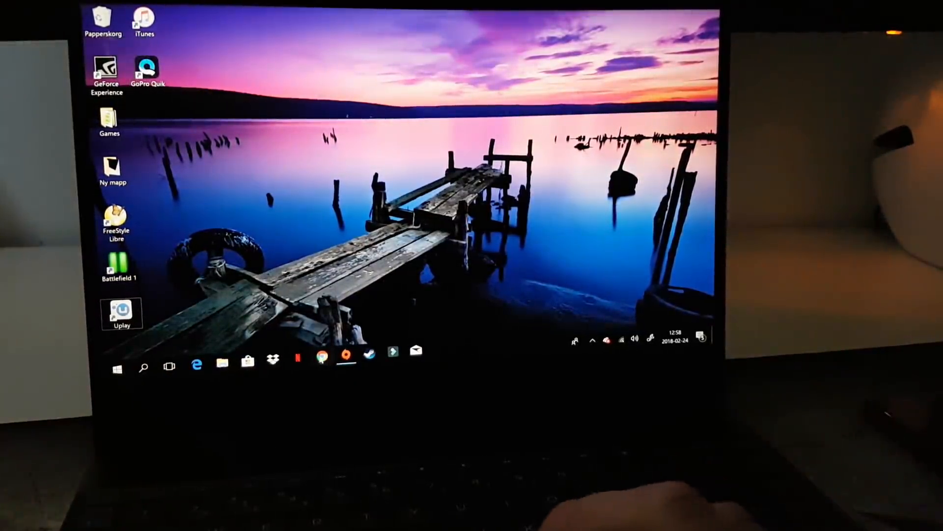
- Launch Chrome from the taskbar and go to youtube.com
{"action": "left_click", "coordinate": [322, 365]}
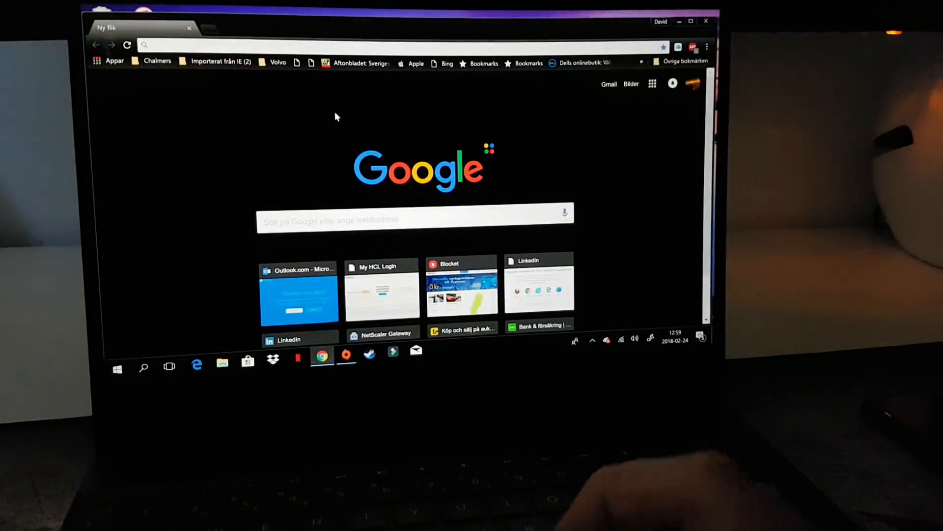
{"action": "type", "text": "youtube.com"}
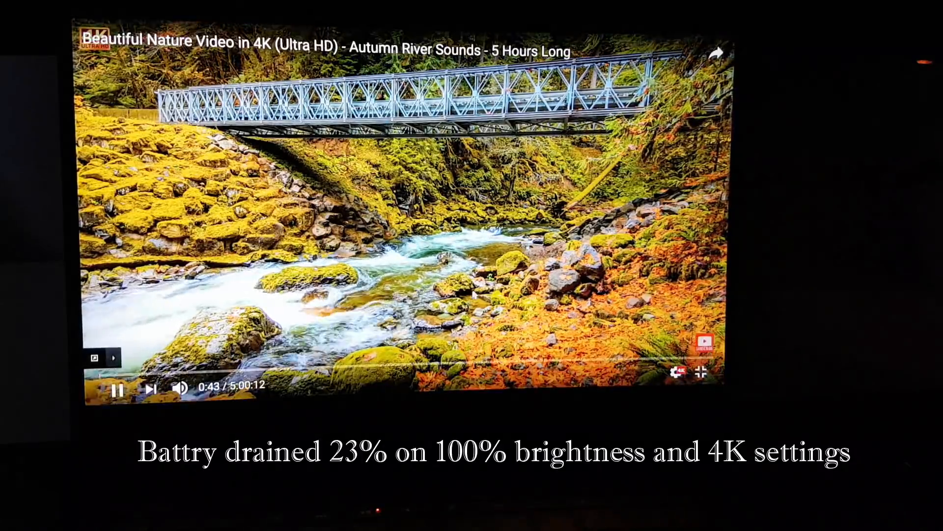
- Switch Upplösning to 1920 × 1080 and confirm with Behåll ändringar
{"action": "left_click", "coordinate": [118, 388]}
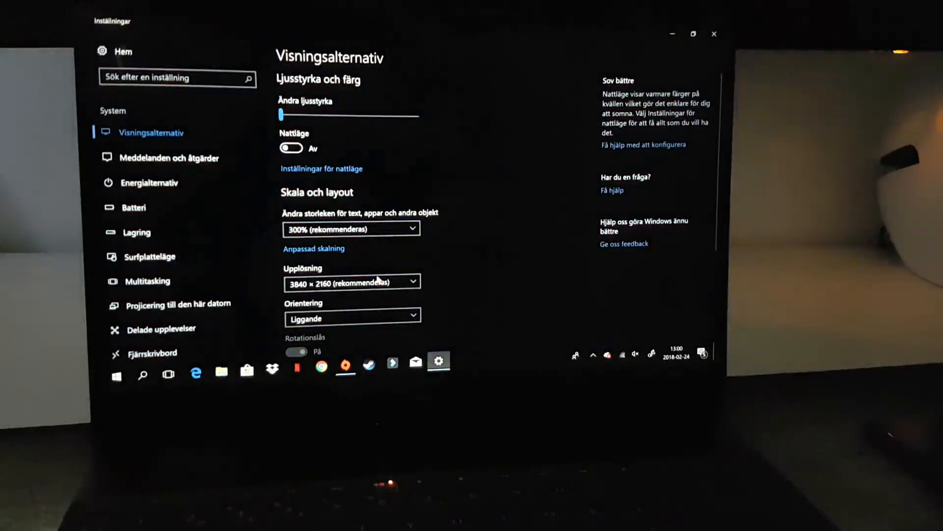
{"action": "left_click", "coordinate": [352, 281]}
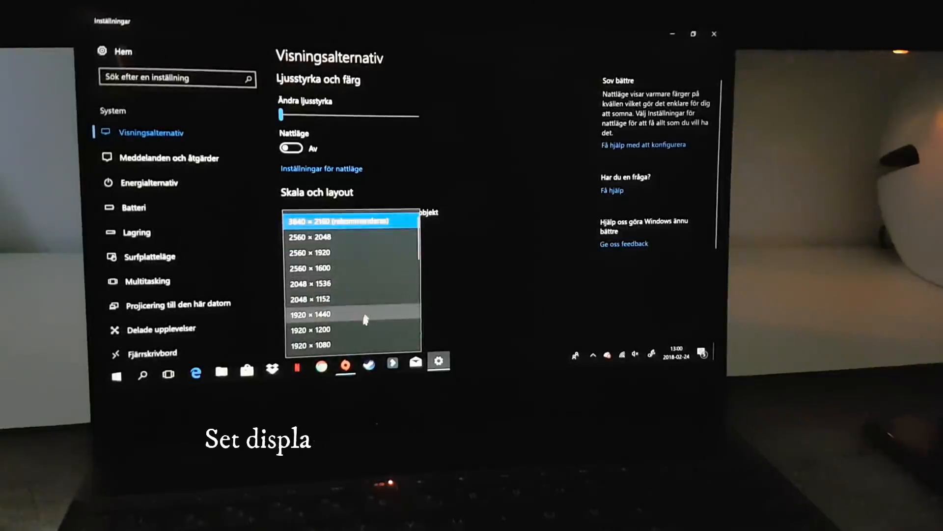
{"action": "left_click", "coordinate": [311, 345]}
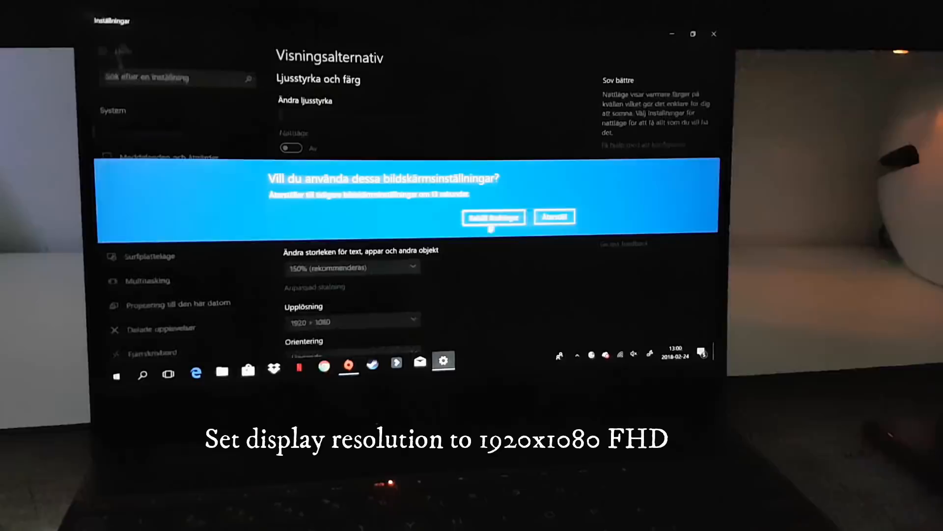
{"action": "left_click", "coordinate": [492, 216]}
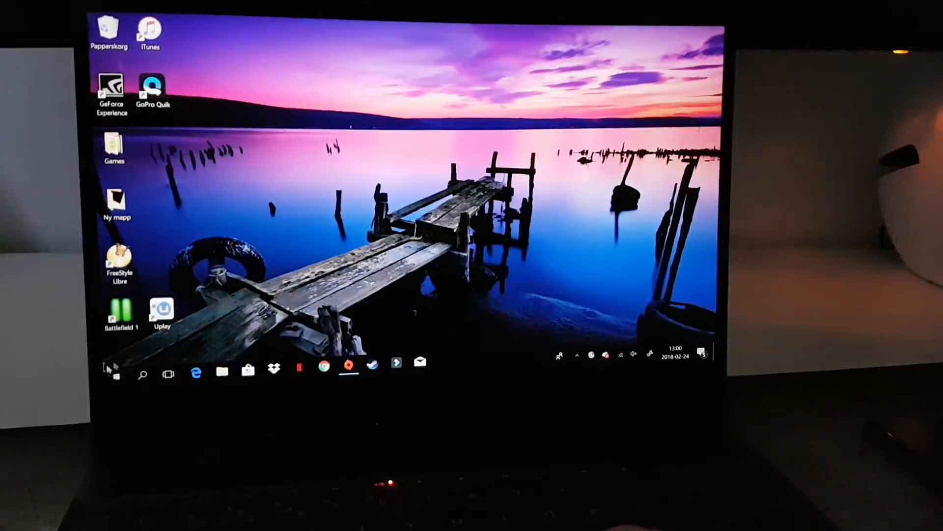
- Dismiss the desktop menu and bring Chrome back to the '4k video ultra hd' results
{"action": "left_click", "coordinate": [109, 370]}
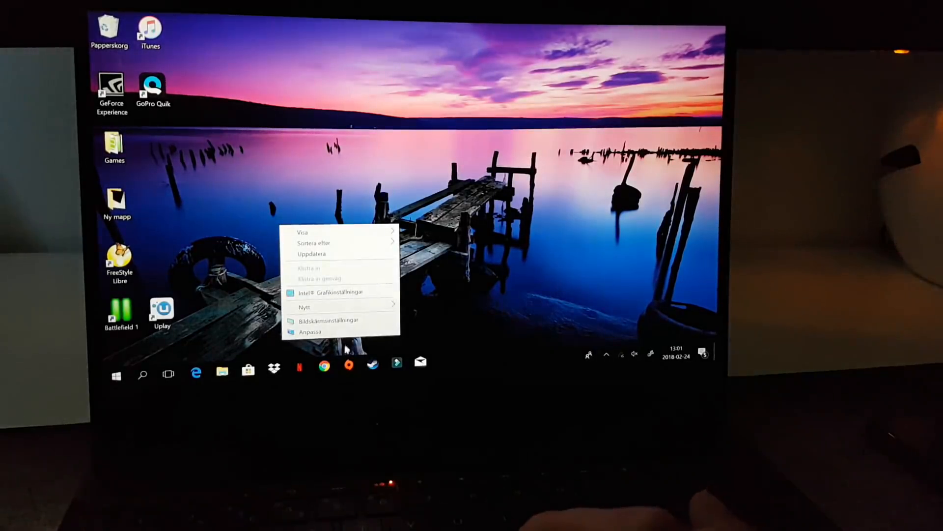
{"action": "left_click", "coordinate": [329, 320]}
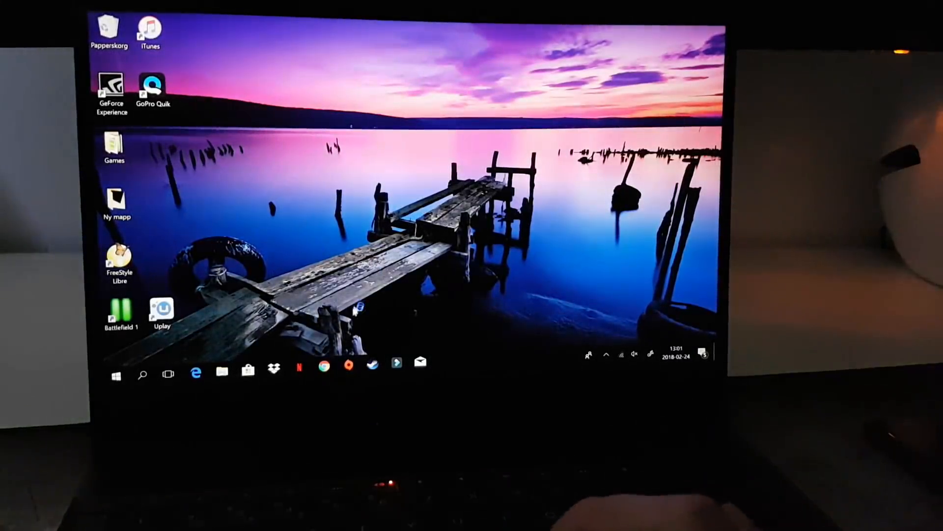
{"action": "left_click", "coordinate": [323, 373]}
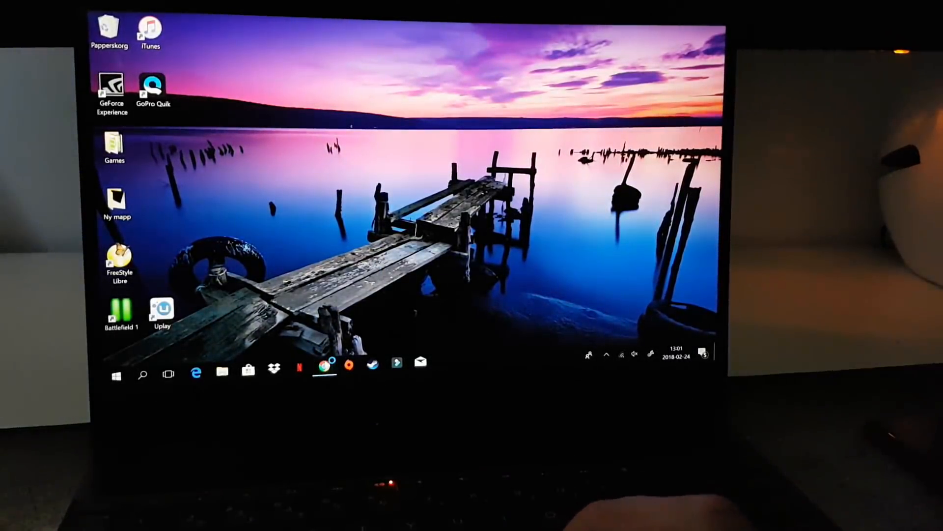
{"action": "left_click", "coordinate": [324, 366]}
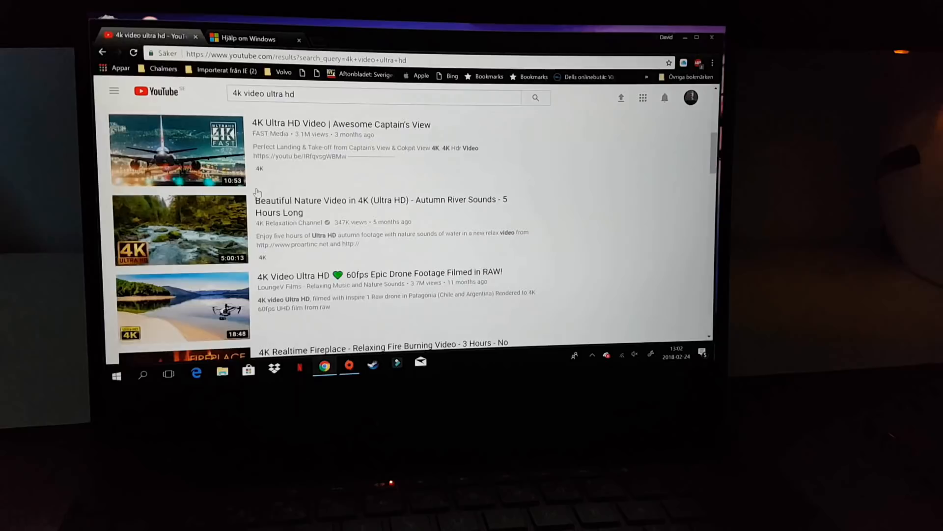
- Watch the Autumn River Sounds 4K video, then leave fullscreen at 0:37
{"action": "left_click", "coordinate": [180, 230]}
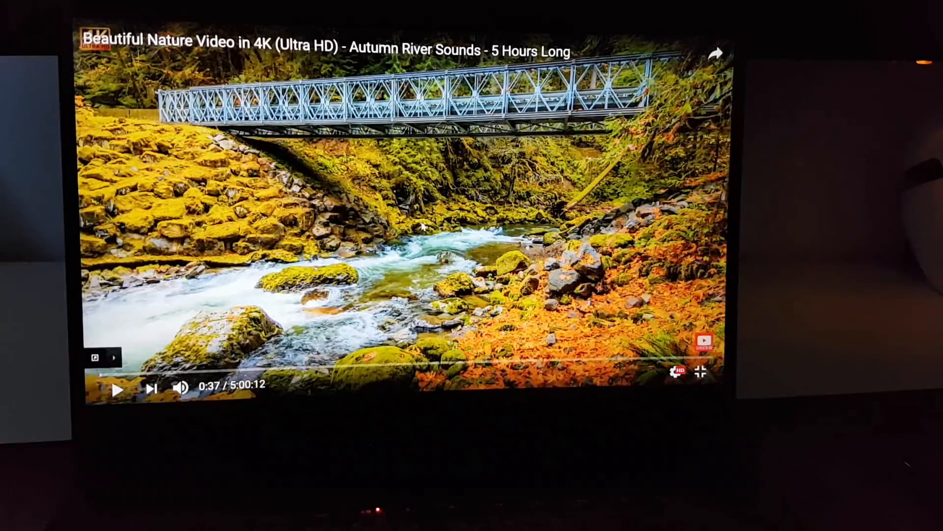
{"action": "left_click", "coordinate": [699, 371]}
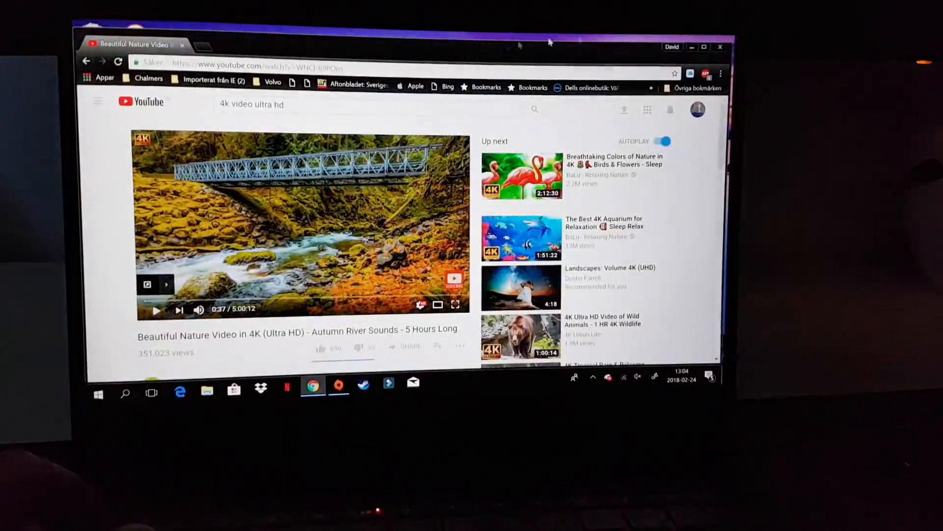